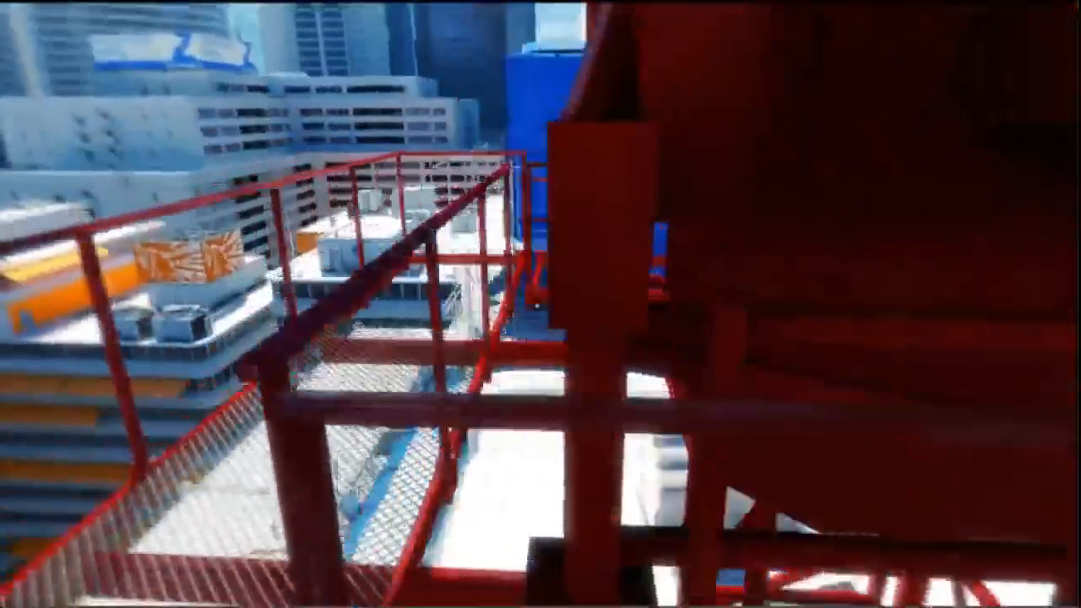
{"action": "mouse_move", "coordinate": [541, 304]}
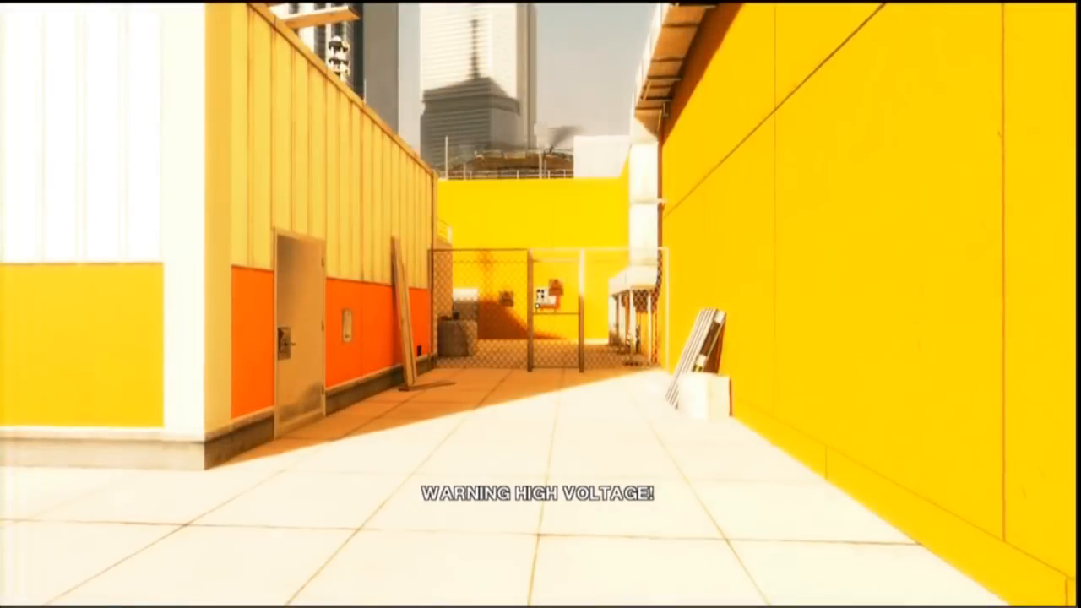
{"action": "mouse_move", "coordinate": [541, 304]}
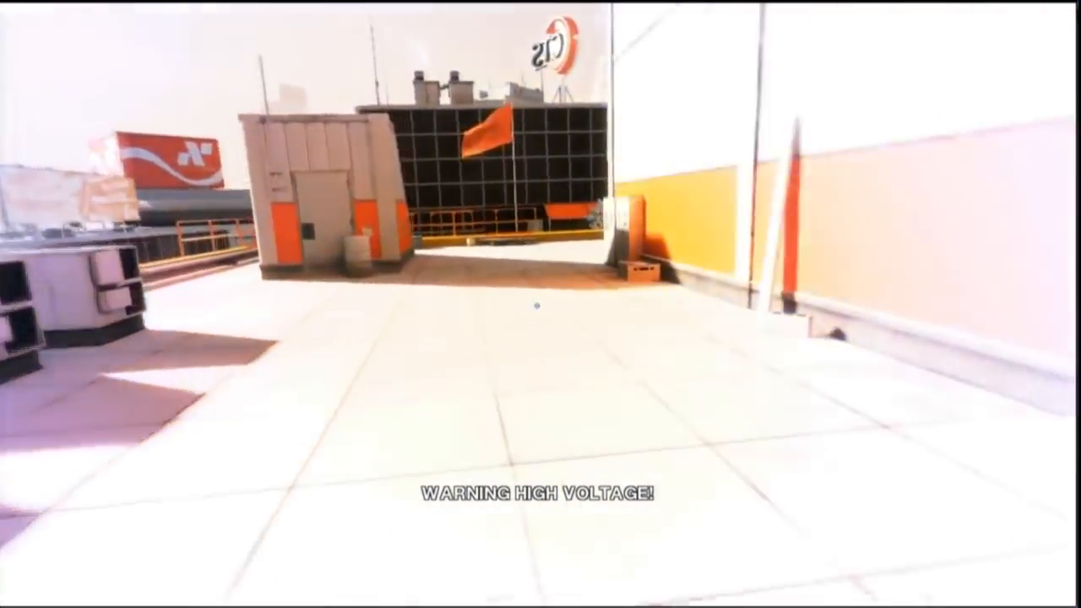